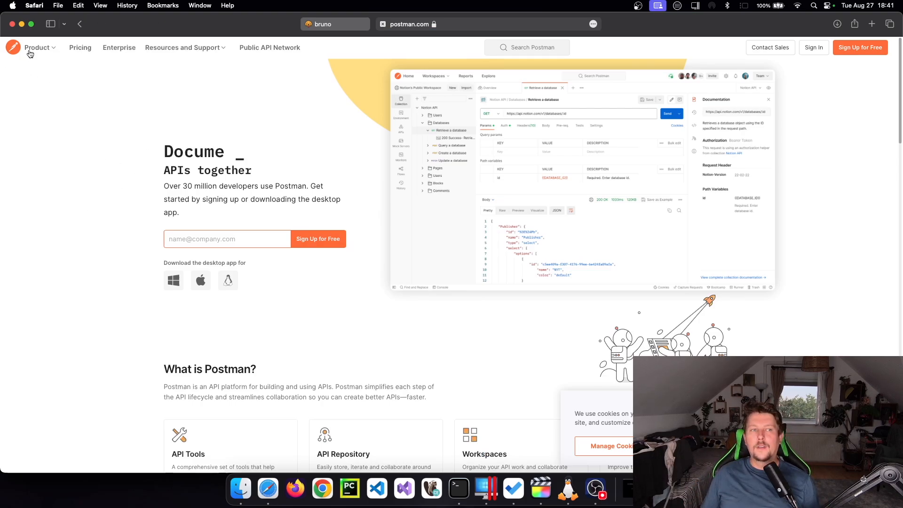
# - Switch to the Bruno website in Safari and browse the usebruno.com homepage
pyautogui.scroll(-3)
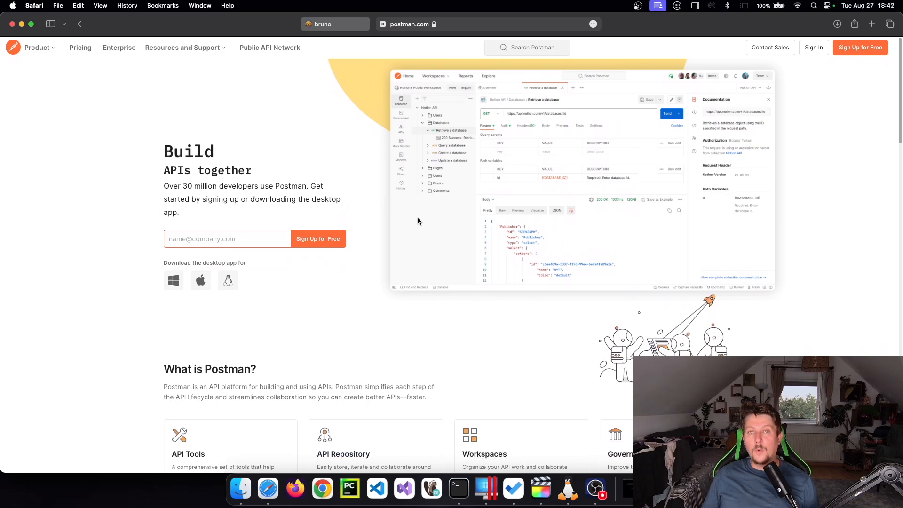
pyautogui.moveTo(317, 238)
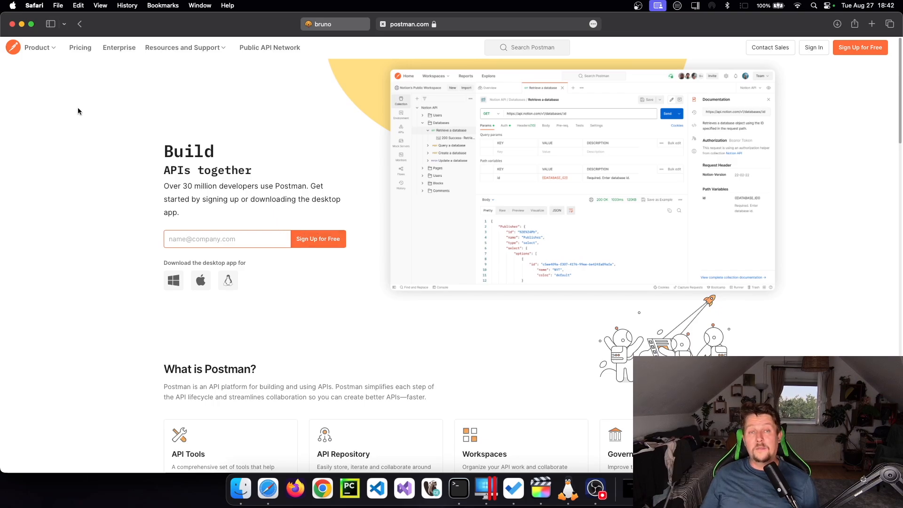
pyautogui.moveTo(101, 165)
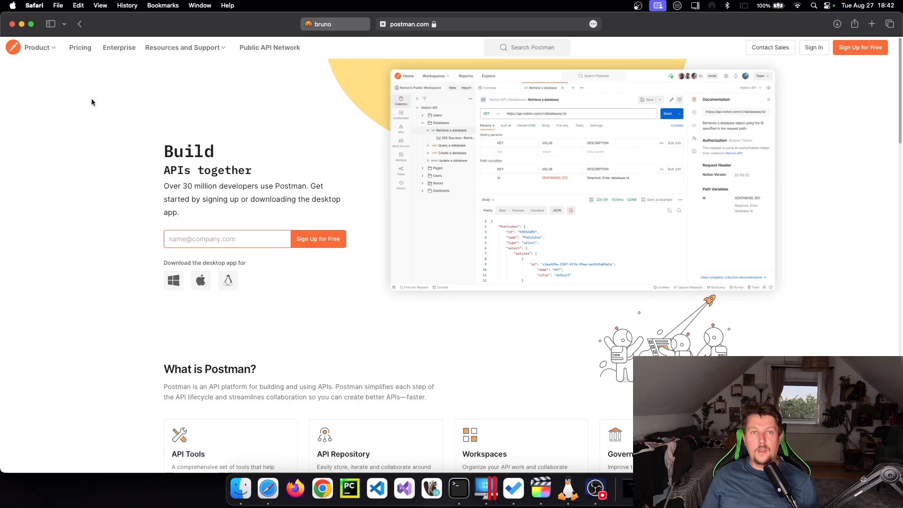
pyautogui.moveTo(108, 92)
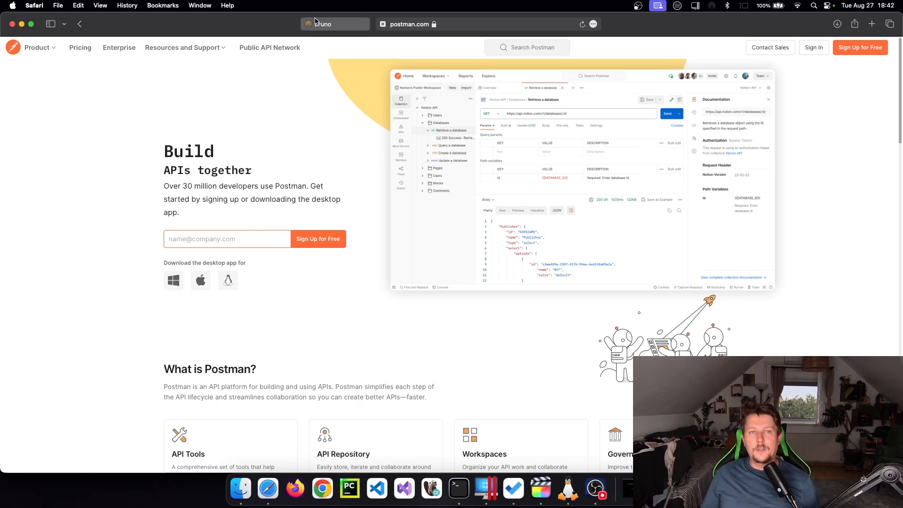
pyautogui.click(334, 23)
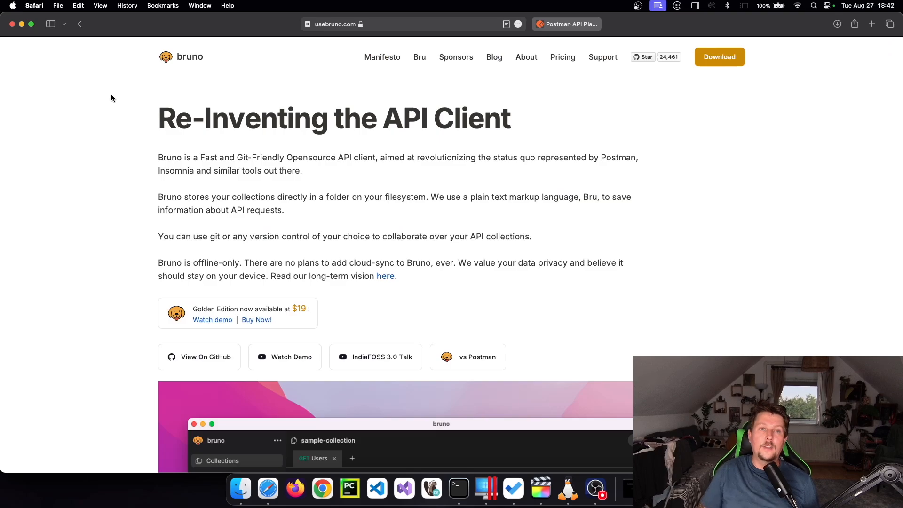
pyautogui.scroll(-3)
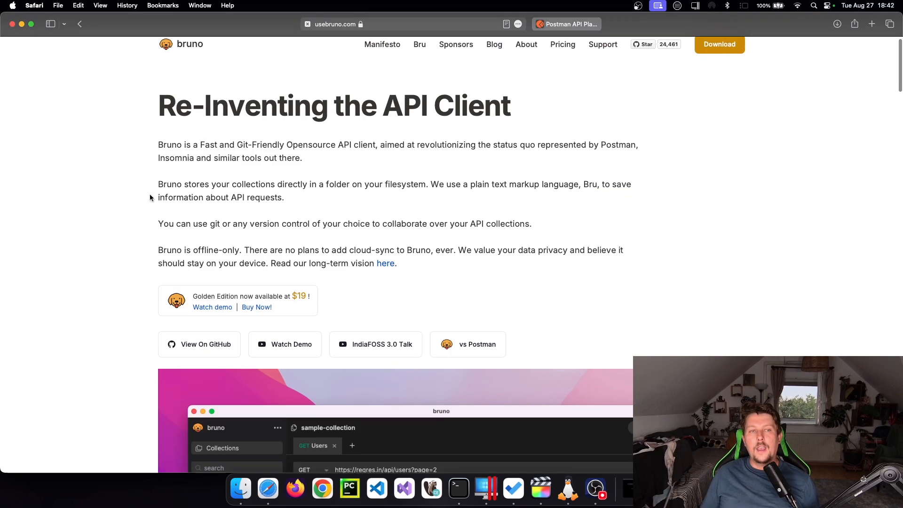
pyautogui.scroll(-3)
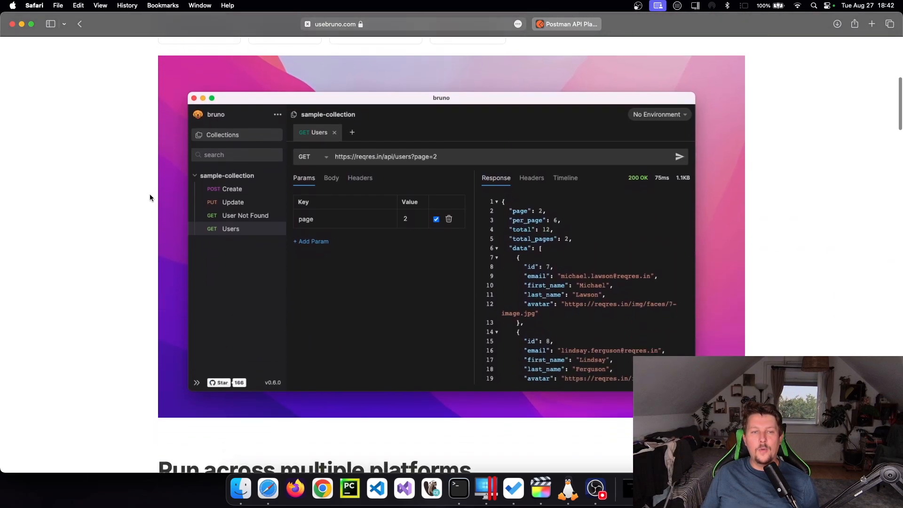
pyautogui.moveTo(85, 259)
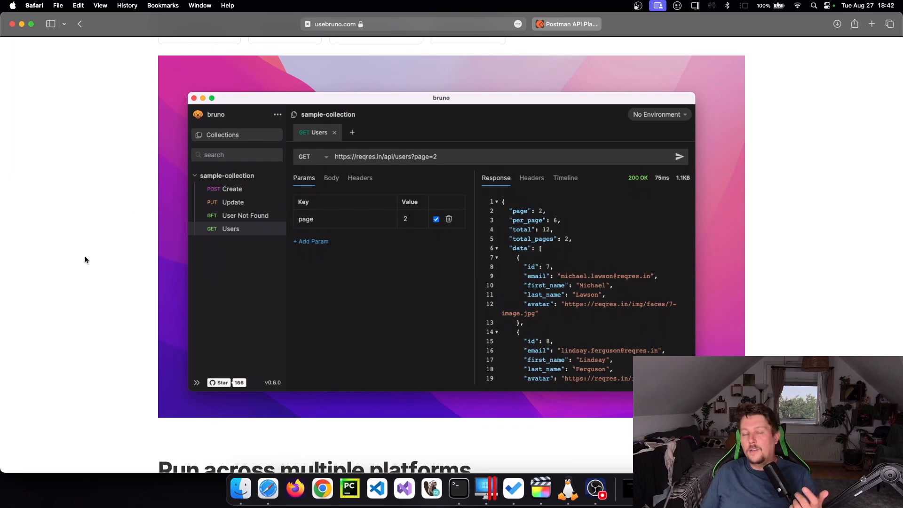
pyautogui.moveTo(131, 142)
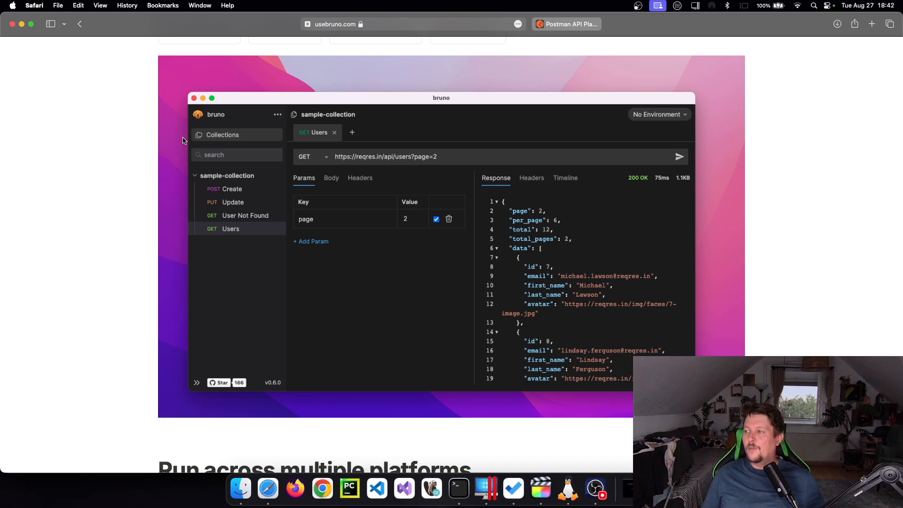
pyautogui.moveTo(163, 118)
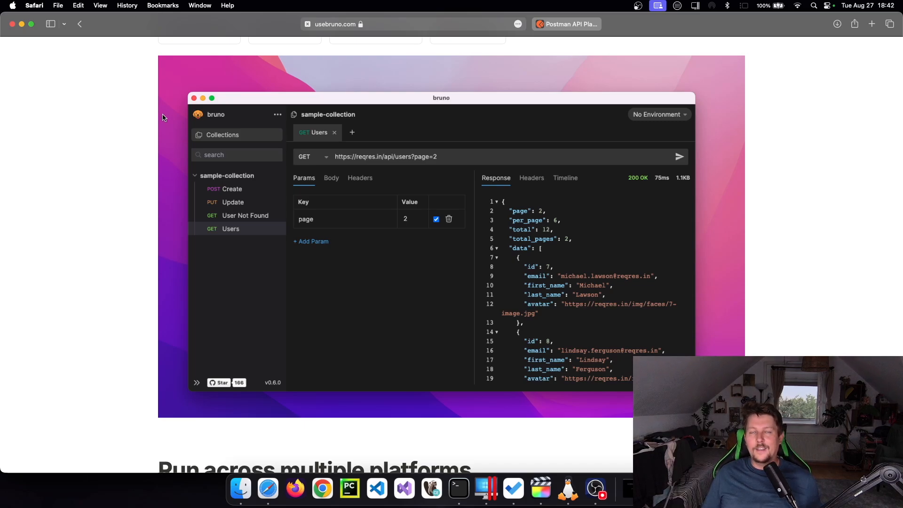
pyautogui.moveTo(226, 168)
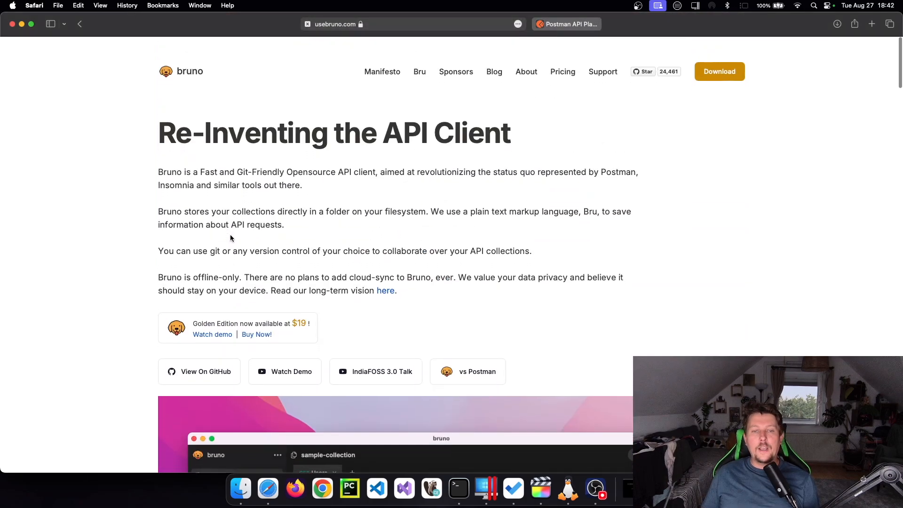
pyautogui.scroll(-3)
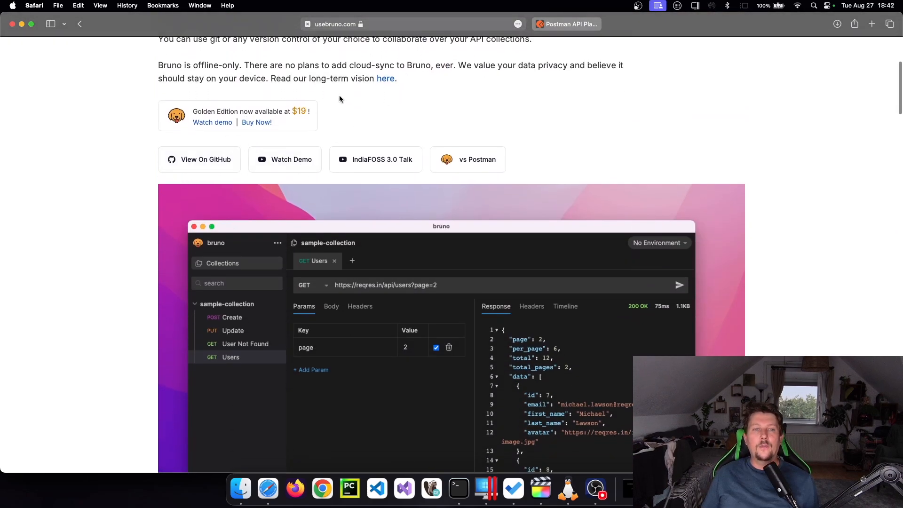
pyautogui.scroll(3)
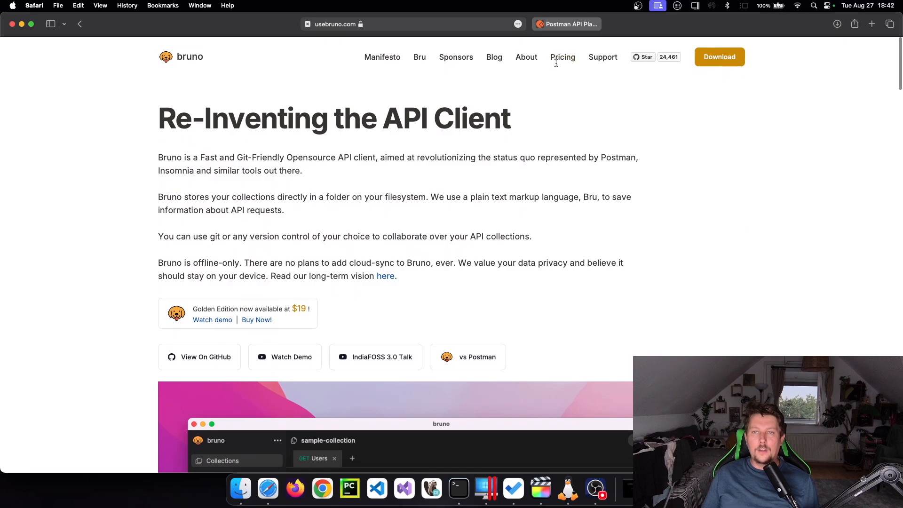
# - Go via Pricing to the download page for Bruno's free Opensource Edition
pyautogui.click(562, 57)
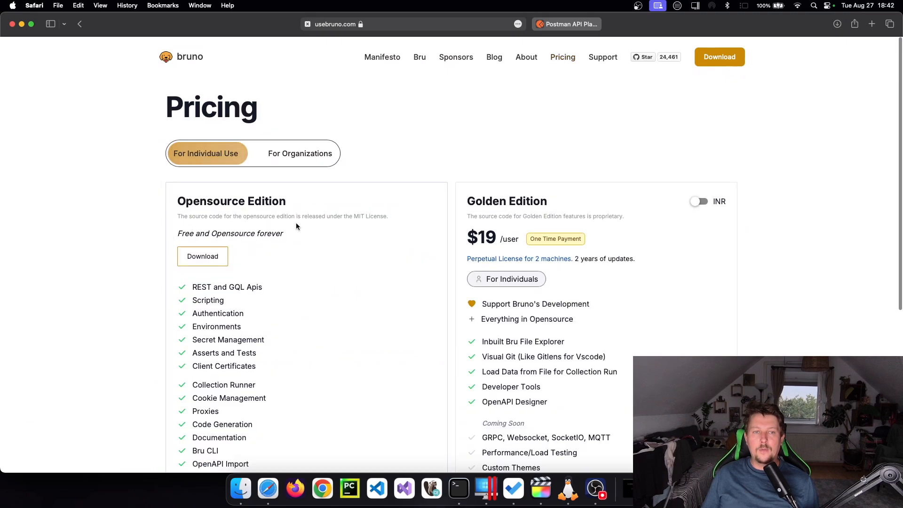
pyautogui.moveTo(231, 214)
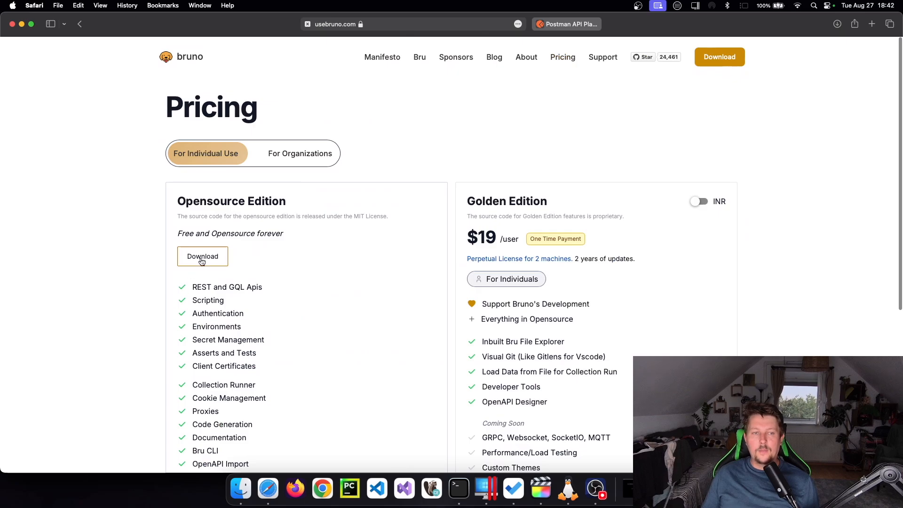
pyautogui.click(202, 256)
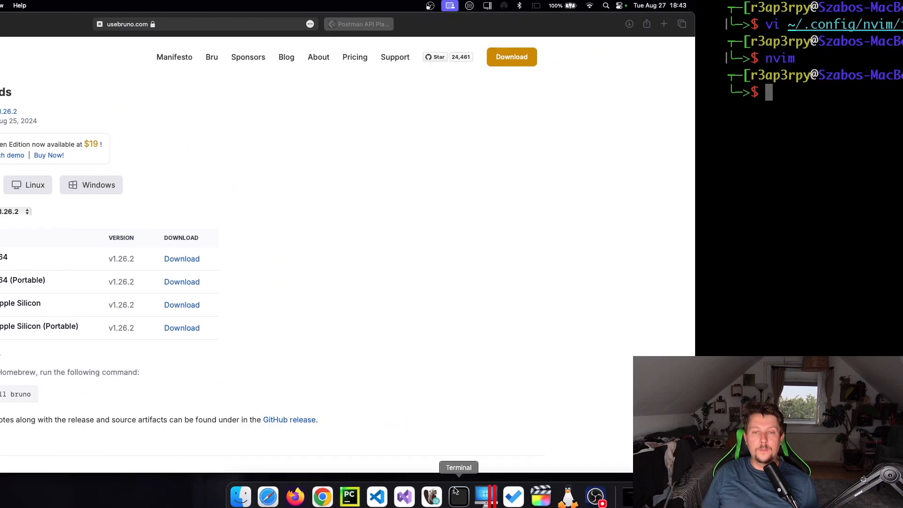
# - Bring Terminal forward to install Bruno via Homebrew and launch it
pyautogui.click(458, 496)
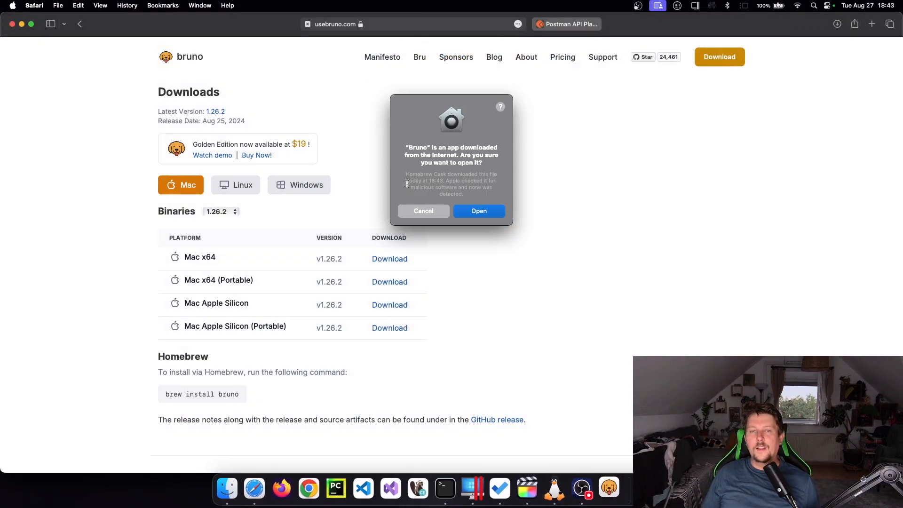
# - Confirm the macOS security prompt so Bruno launches to its welcome screen
pyautogui.click(478, 210)
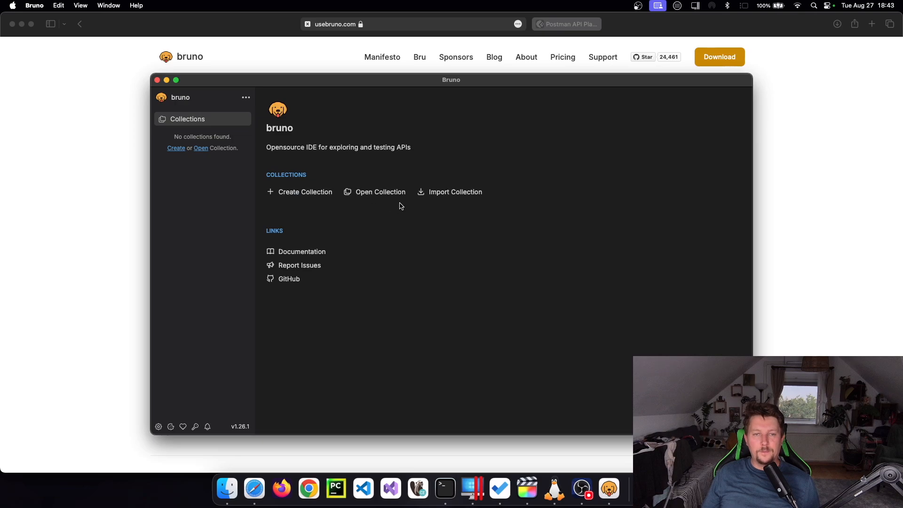
pyautogui.moveTo(489, 206)
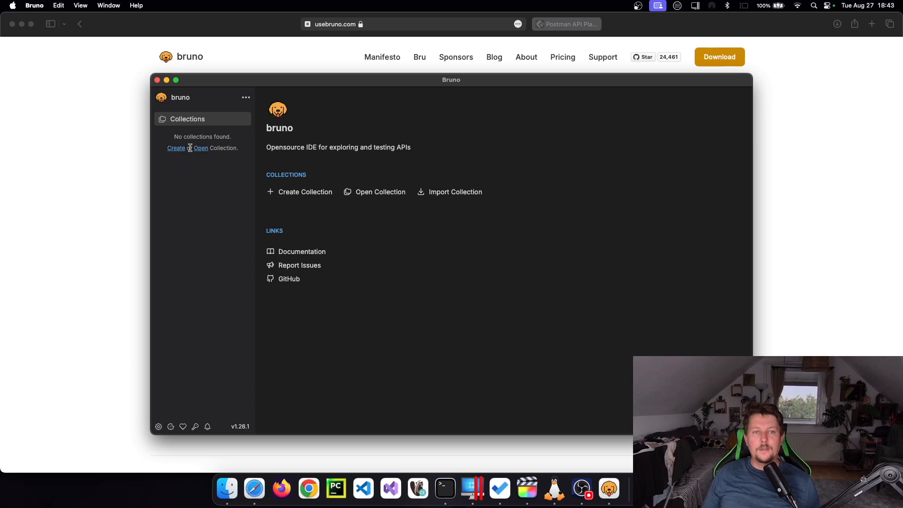
# - Create a collection named Demo located on the Desktop
pyautogui.click(304, 192)
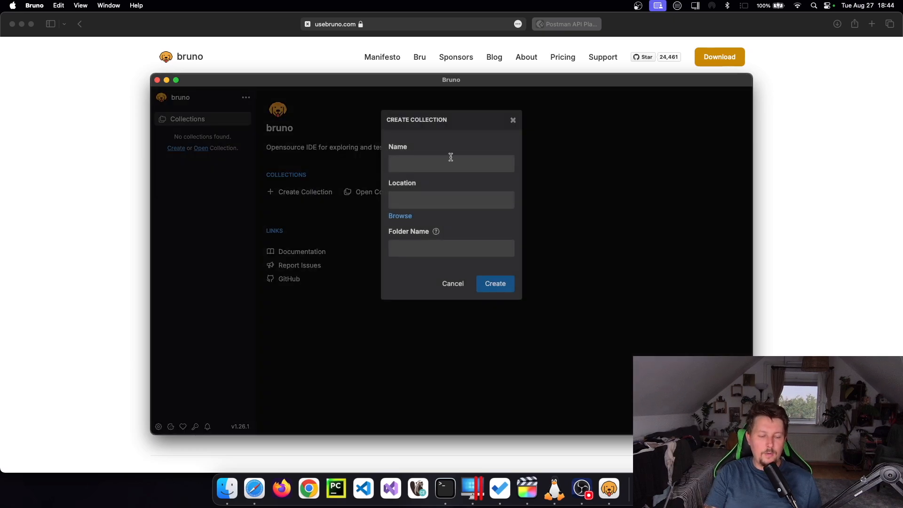
pyautogui.write('Demo')
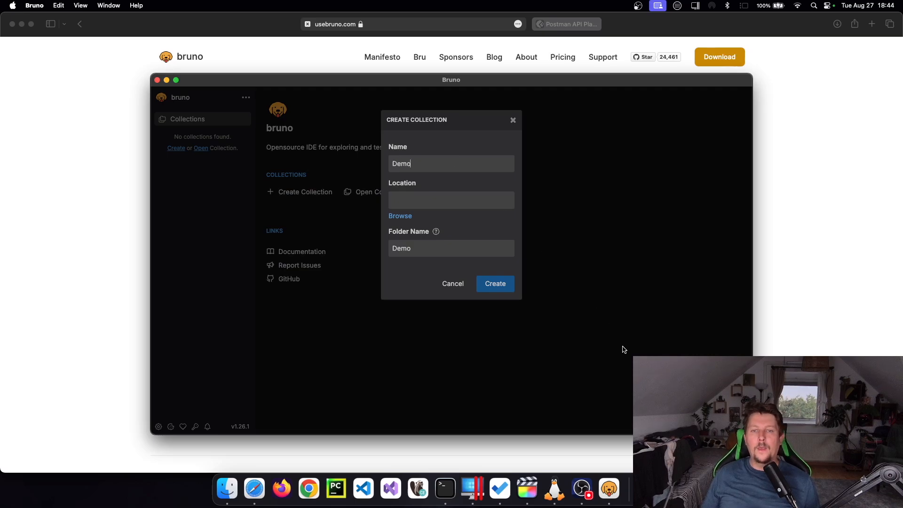
pyautogui.click(494, 283)
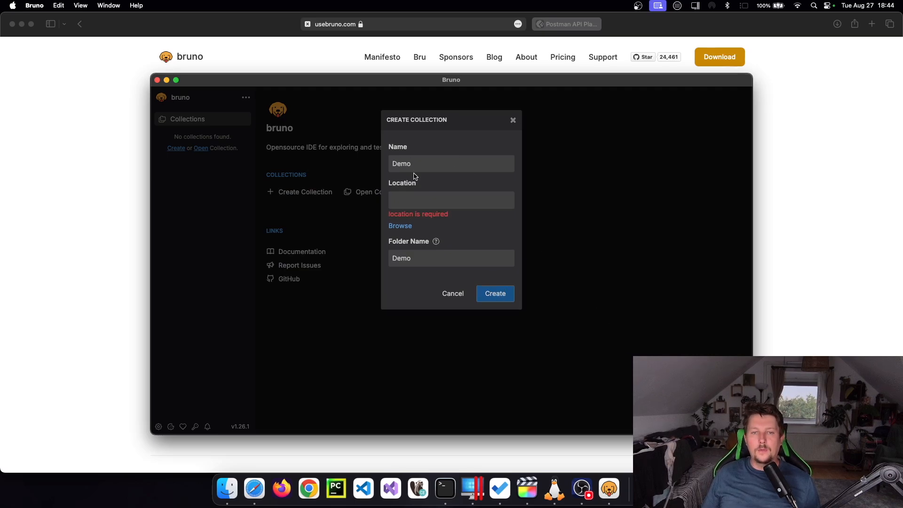
pyautogui.click(400, 225)
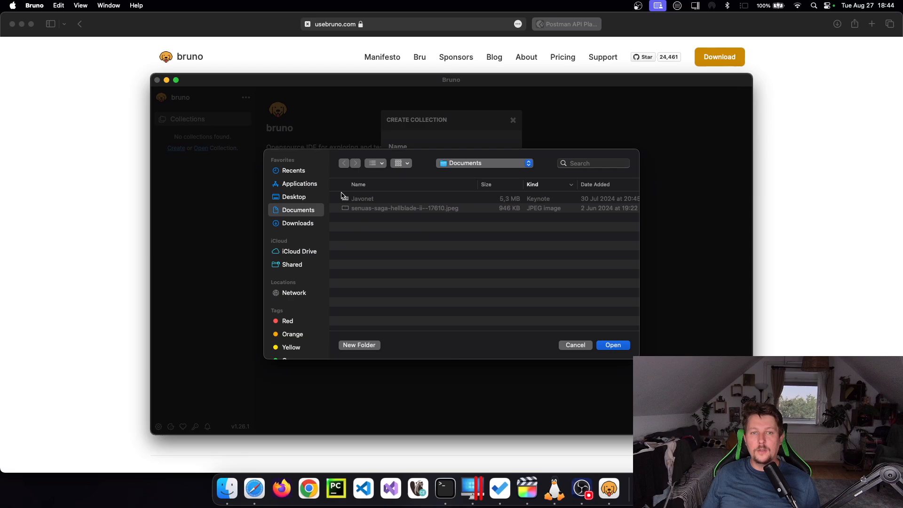
pyautogui.click(294, 197)
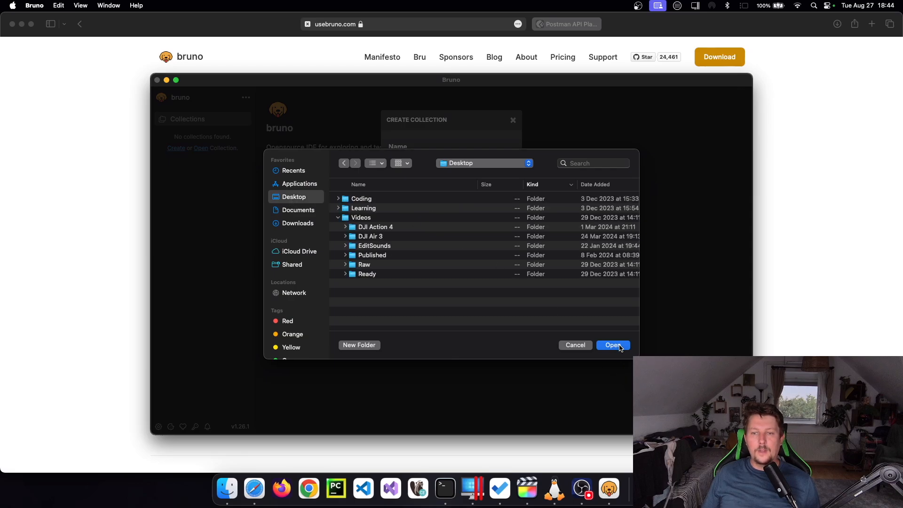
pyautogui.click(612, 345)
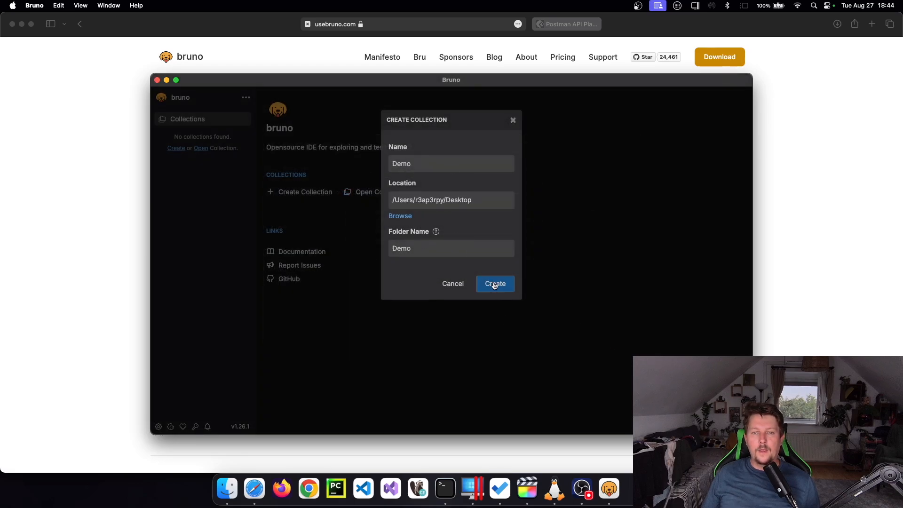
pyautogui.click(494, 283)
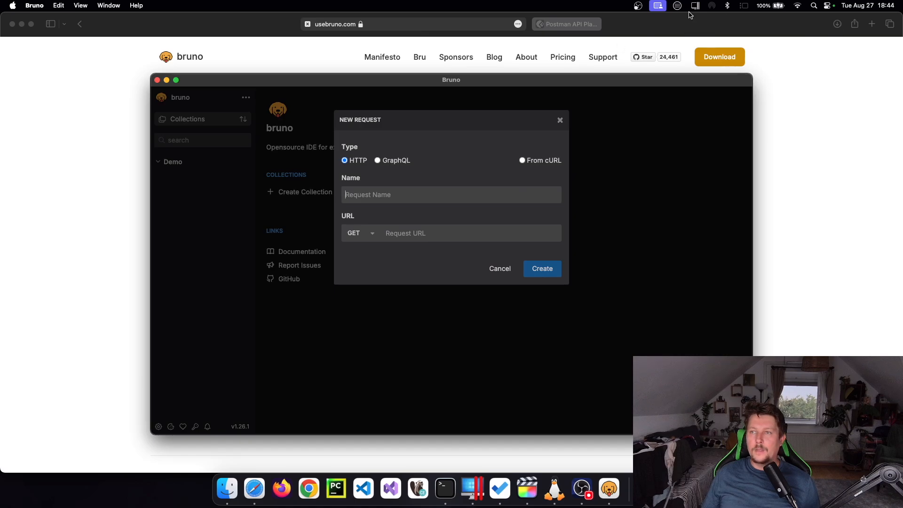
# - Visit httpbin.org in Safari, run its GET /get example and select the request URL to copy
pyautogui.write('httpbin.org')
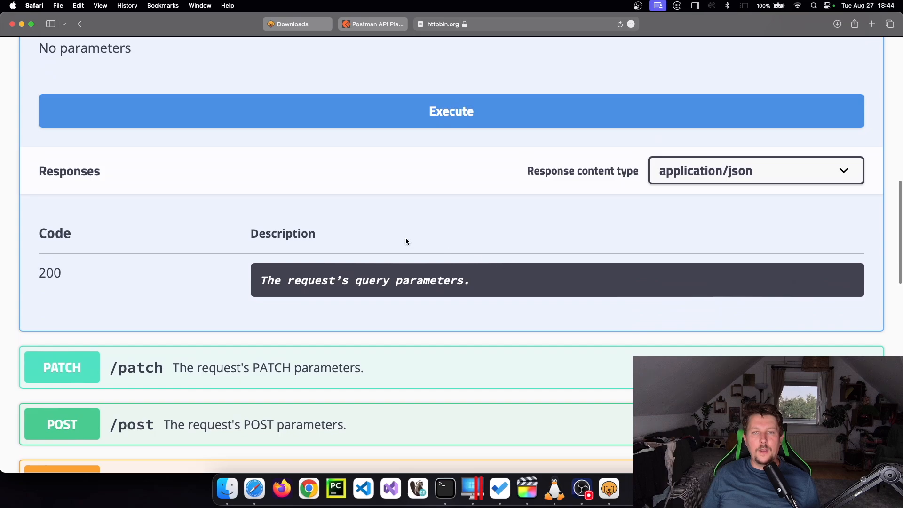
pyautogui.click(451, 111)
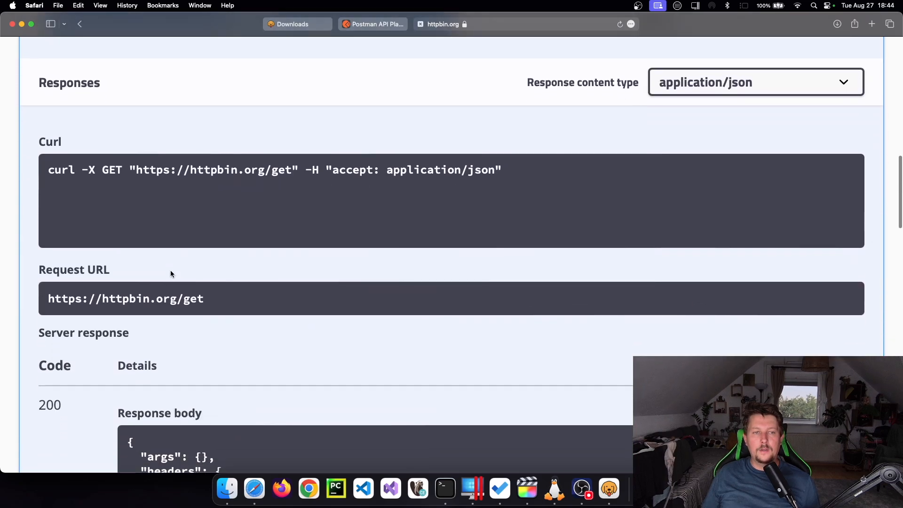
pyautogui.doubleClick(219, 171)
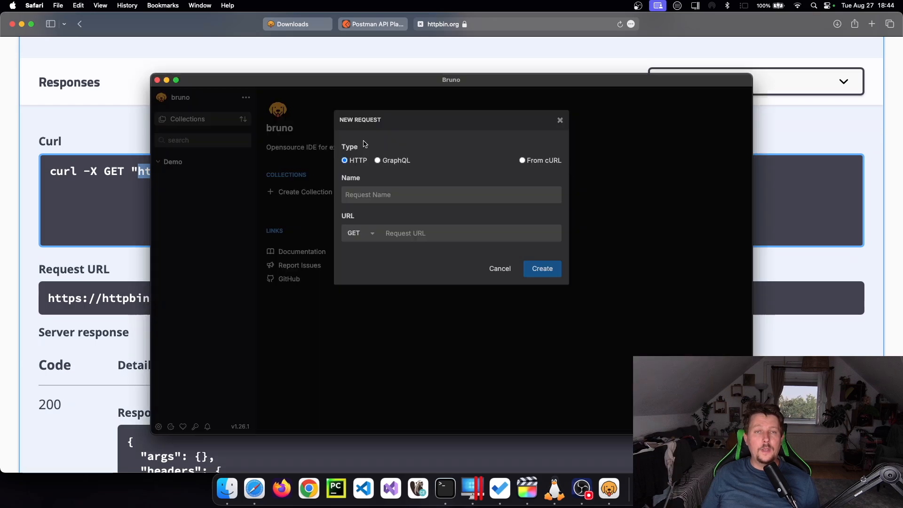
pyautogui.write('https://httpbin.org/get')
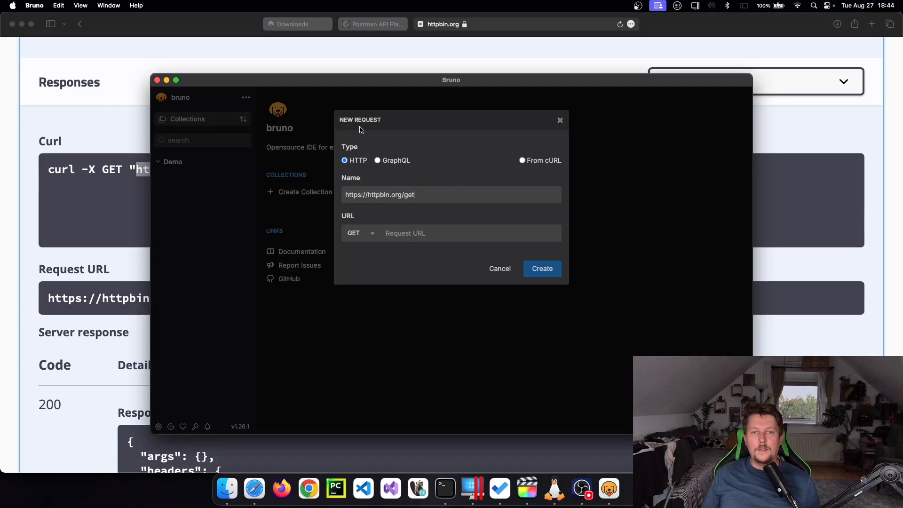
pyautogui.moveTo(396, 258)
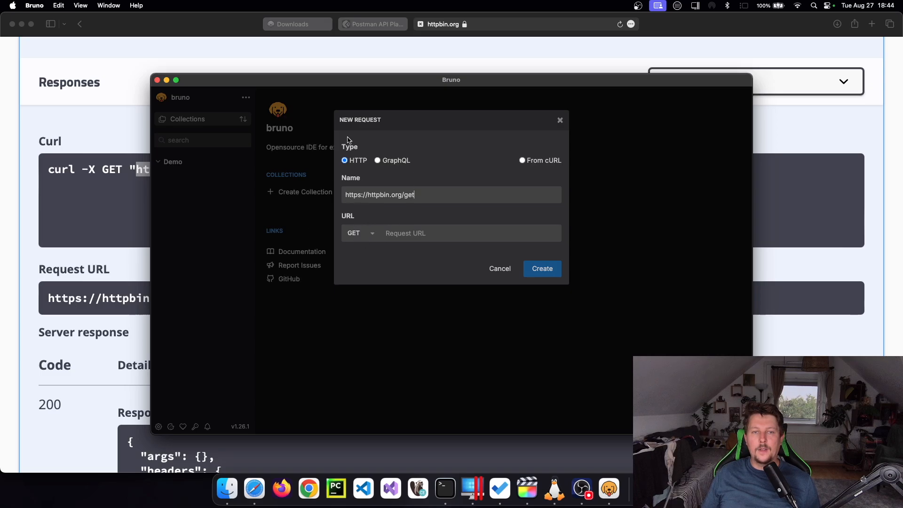
pyautogui.moveTo(520, 149)
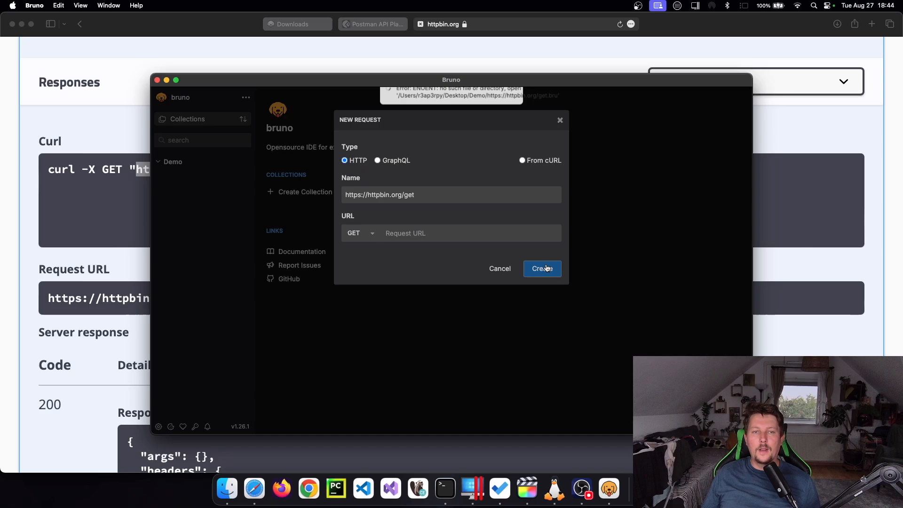
pyautogui.click(541, 268)
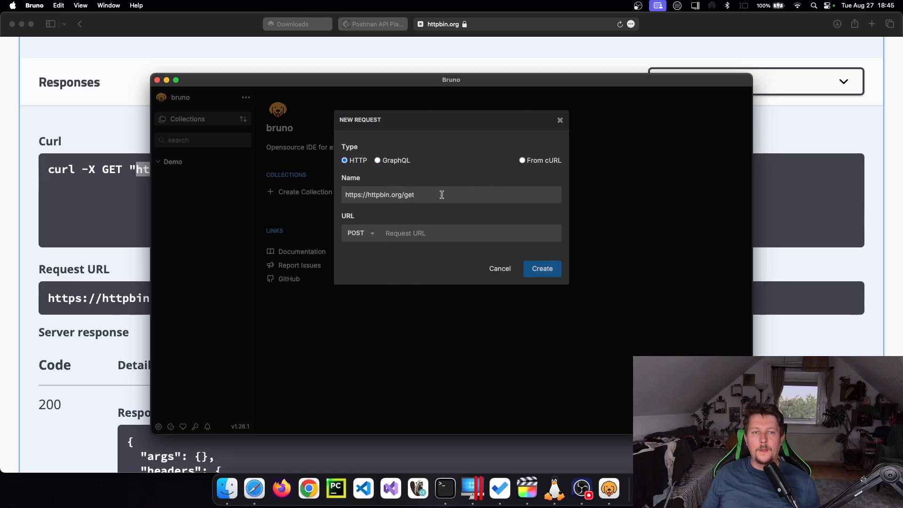
pyautogui.click(541, 268)
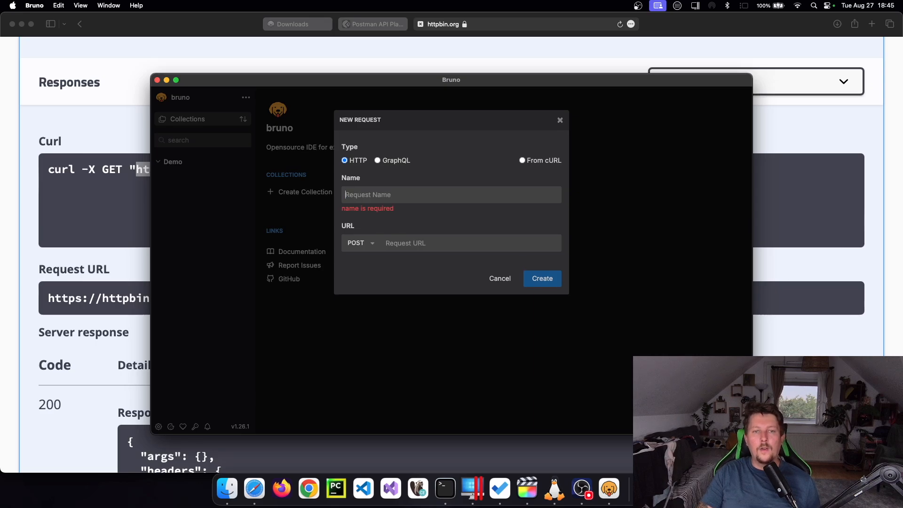
pyautogui.write('htt')
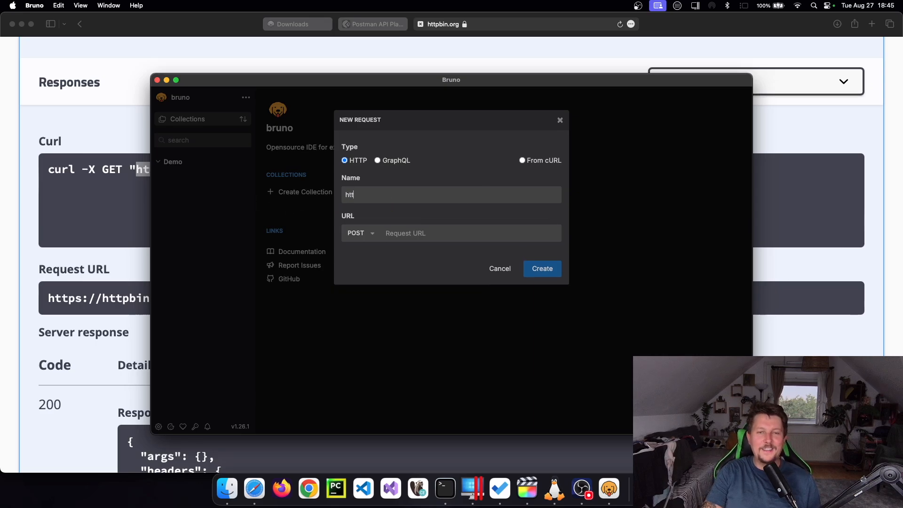
pyautogui.write('https://httpbin.org/get')
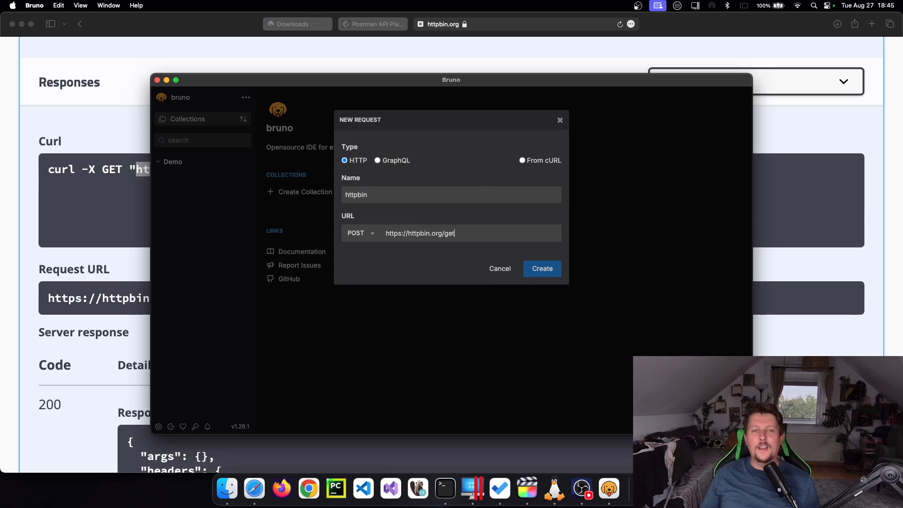
pyautogui.click(360, 233)
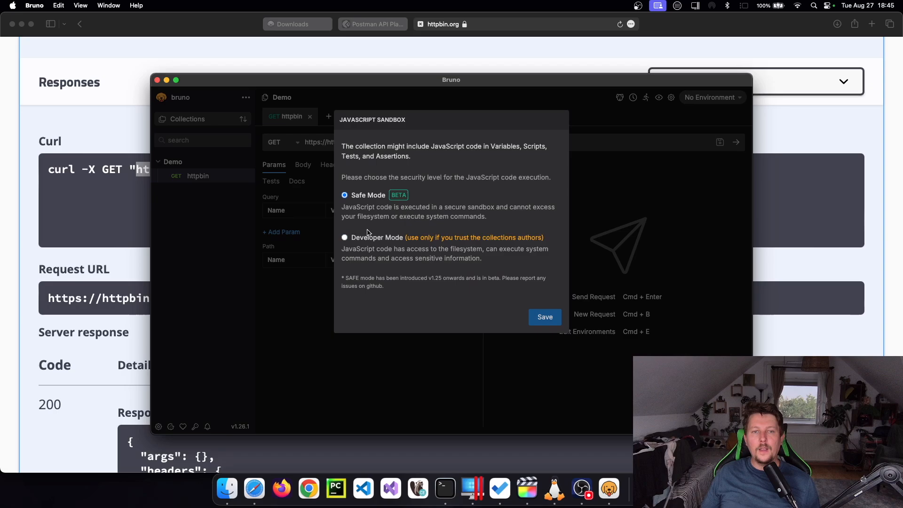
# - Keep the JavaScript sandbox in Safe Mode and send the request, getting 200 OK
pyautogui.click(543, 317)
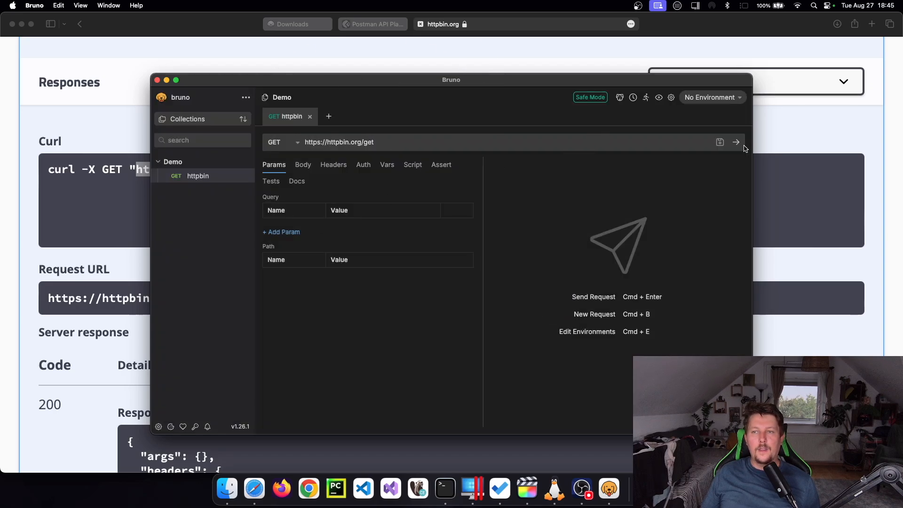
pyautogui.click(735, 142)
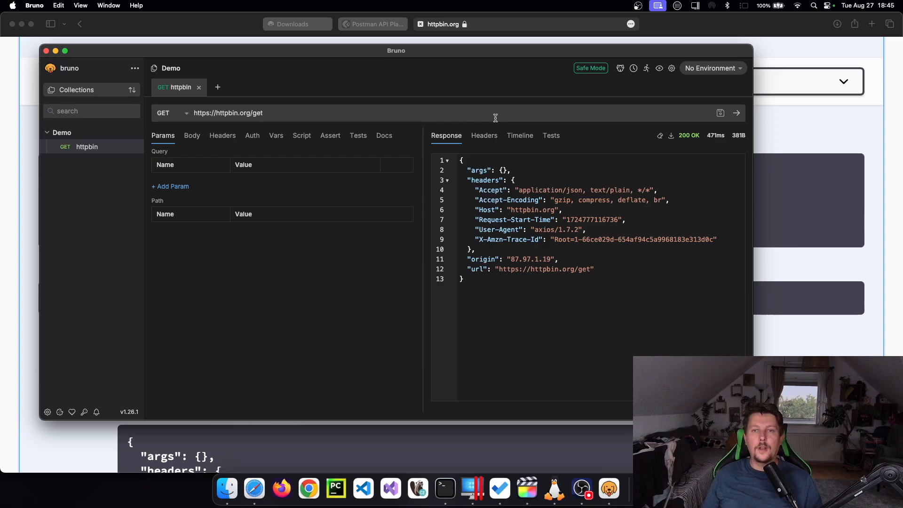
pyautogui.moveTo(443, 182)
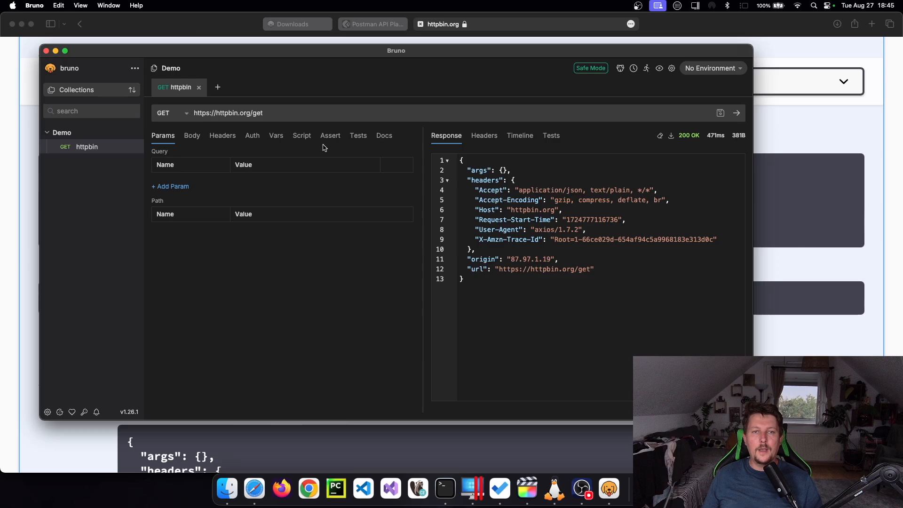
# - Review the GET response's headers, server value, timeline and tests, then return to Safari's httpbin docs
pyautogui.click(484, 135)
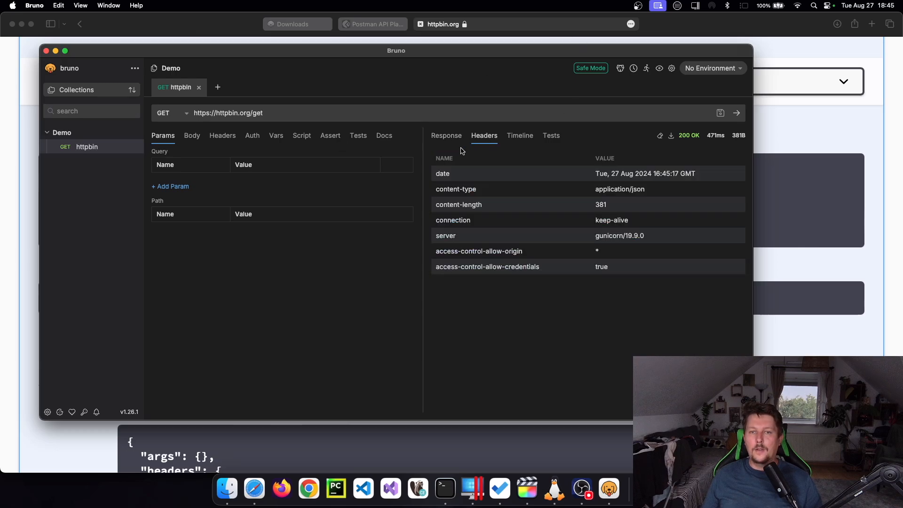
pyautogui.moveTo(621, 188)
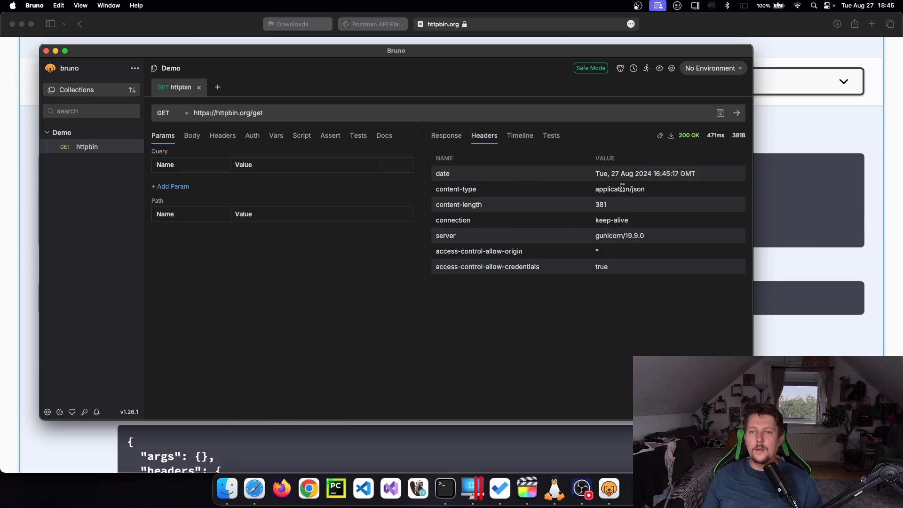
pyautogui.moveTo(635, 228)
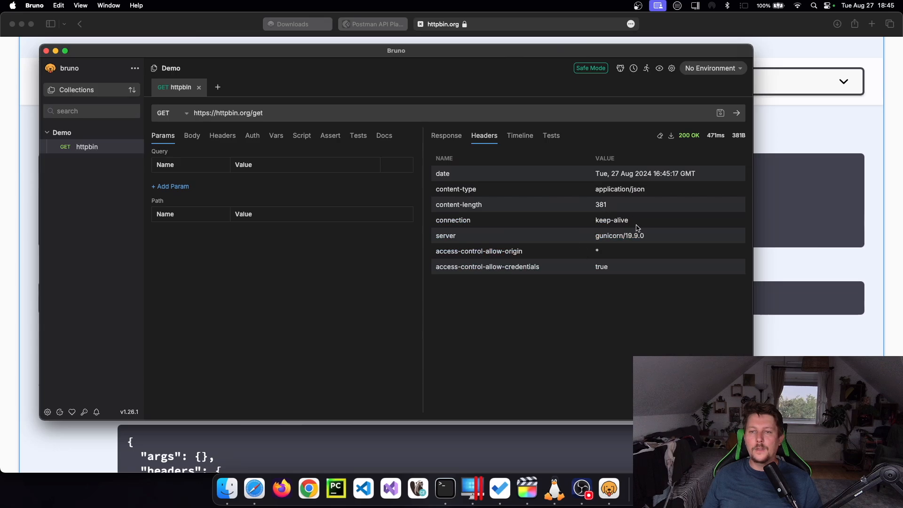
pyautogui.doubleClick(620, 235)
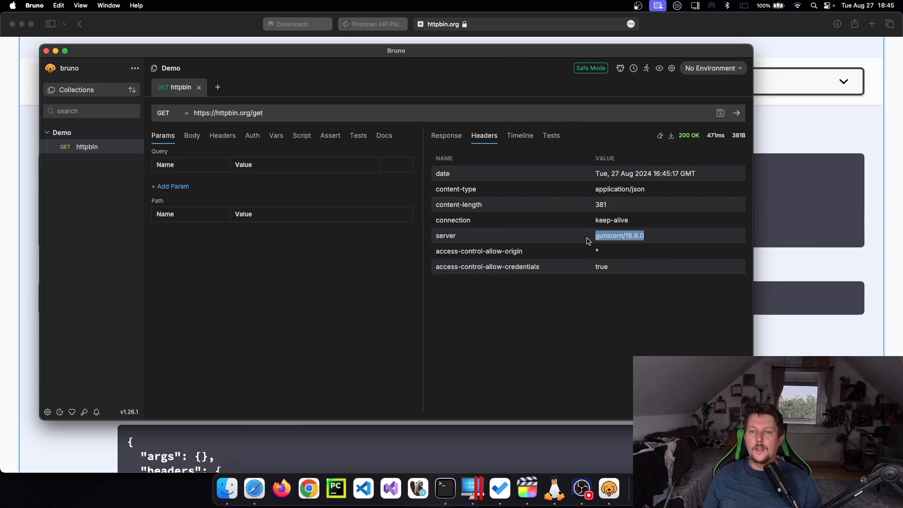
pyautogui.moveTo(510, 132)
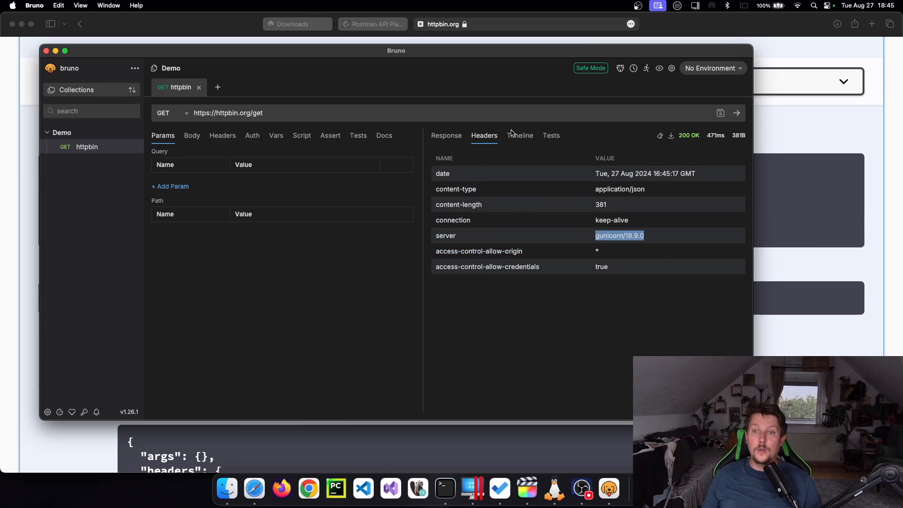
pyautogui.click(519, 135)
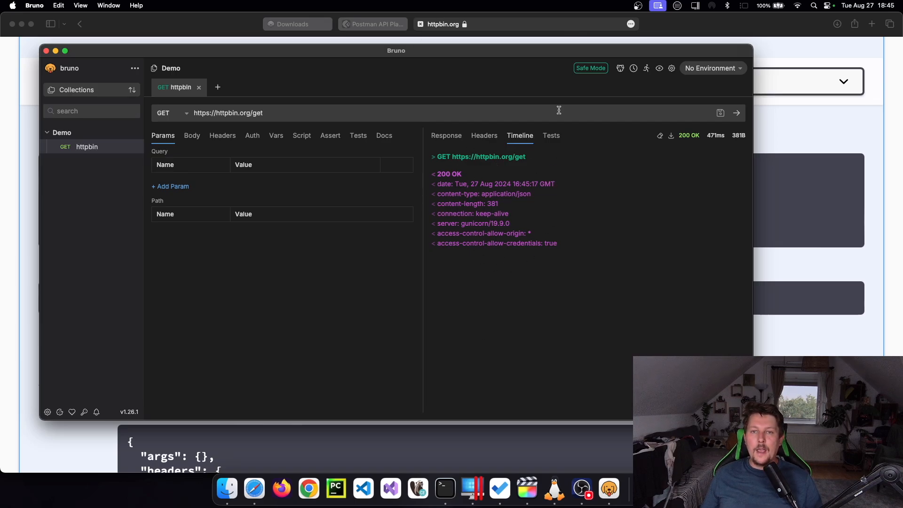
pyautogui.click(550, 135)
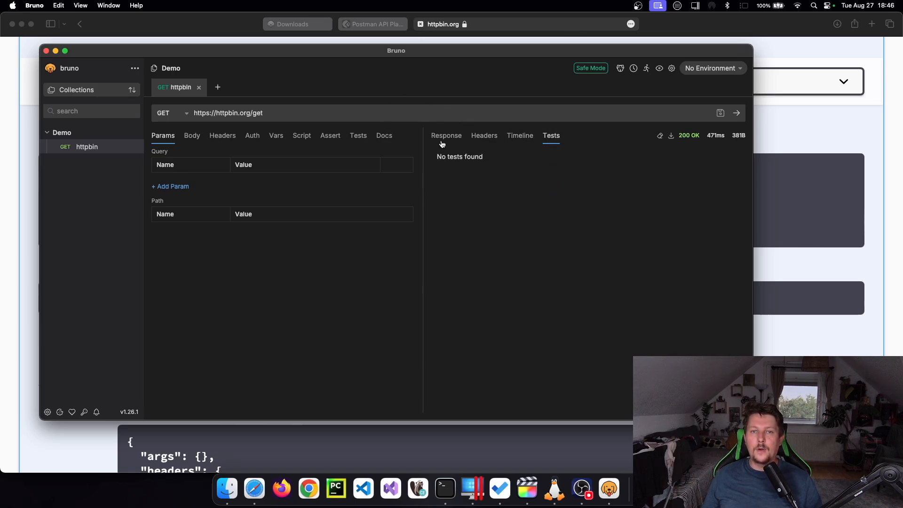
pyautogui.click(446, 135)
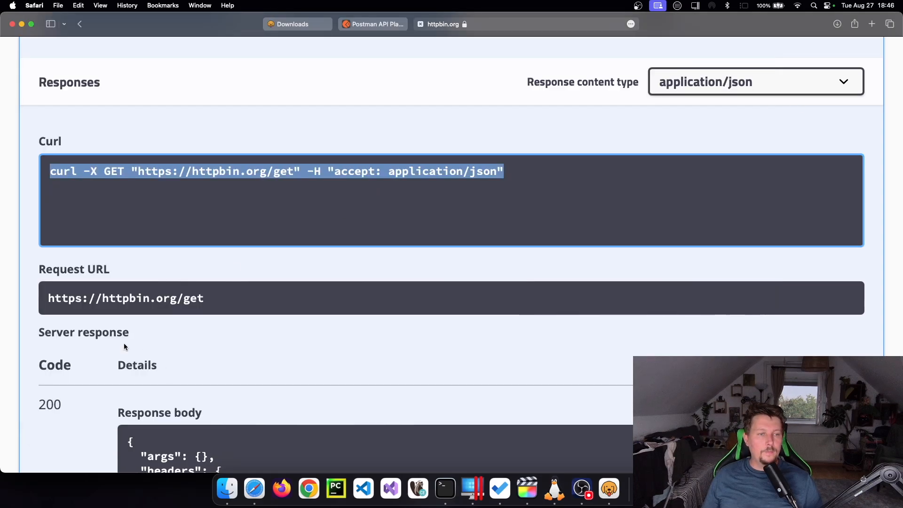
# - Run httpbin's POST /post example and select its URL in the curl command
pyautogui.scroll(-3)
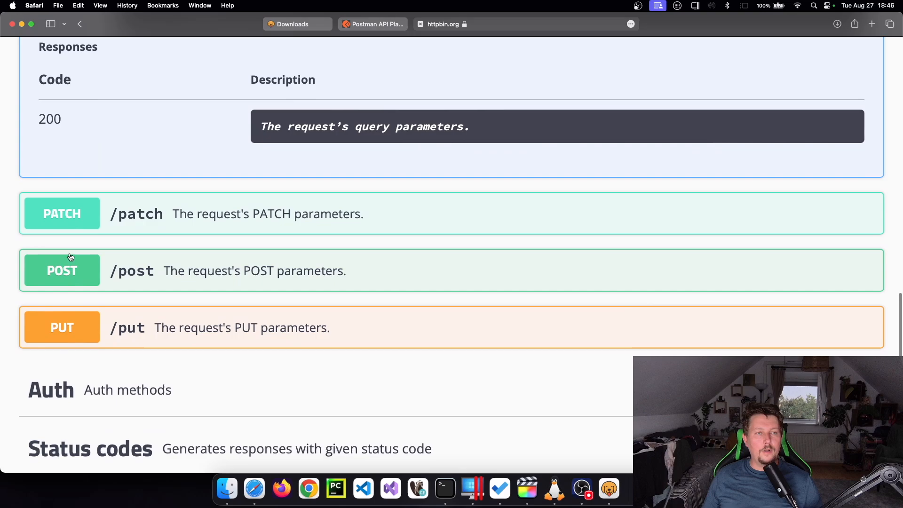
pyautogui.click(63, 271)
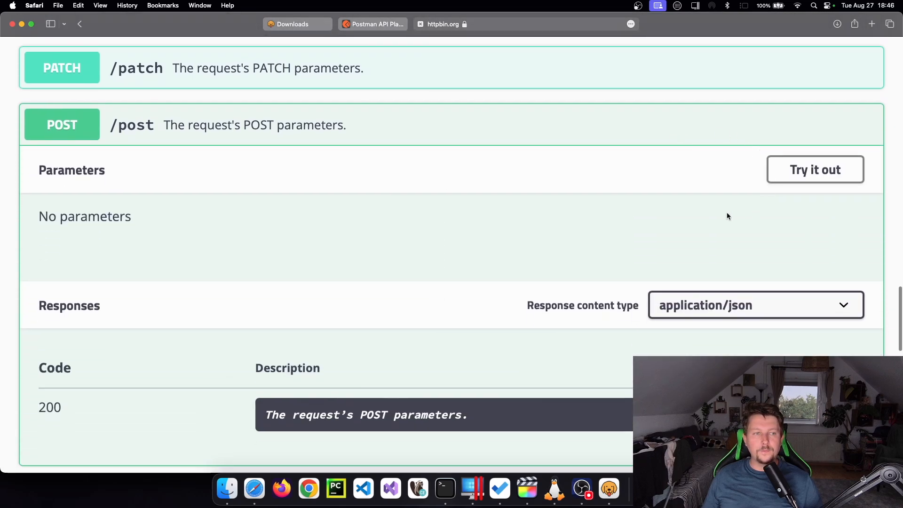
pyautogui.click(814, 169)
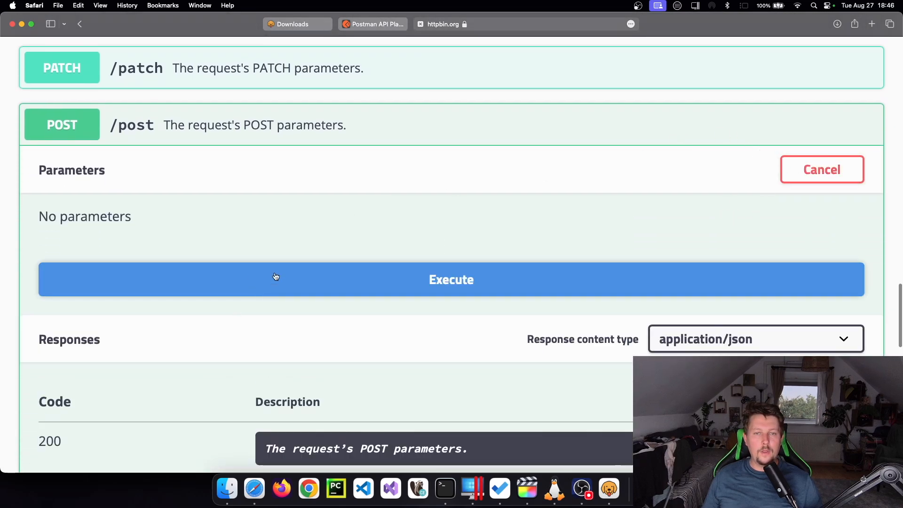
pyautogui.click(450, 280)
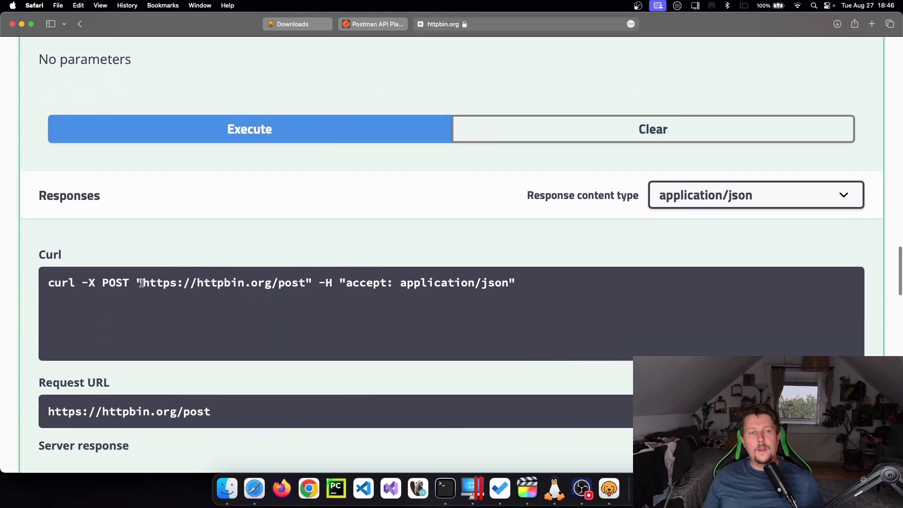
pyautogui.doubleClick(226, 283)
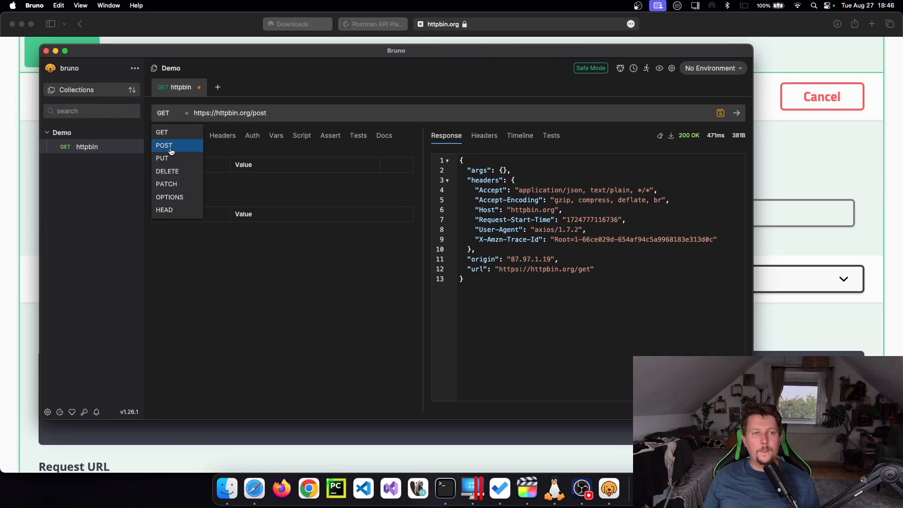
# - Send the request as POST with query parameter name=Daniel and highlight the echoed args in the response
pyautogui.click(164, 145)
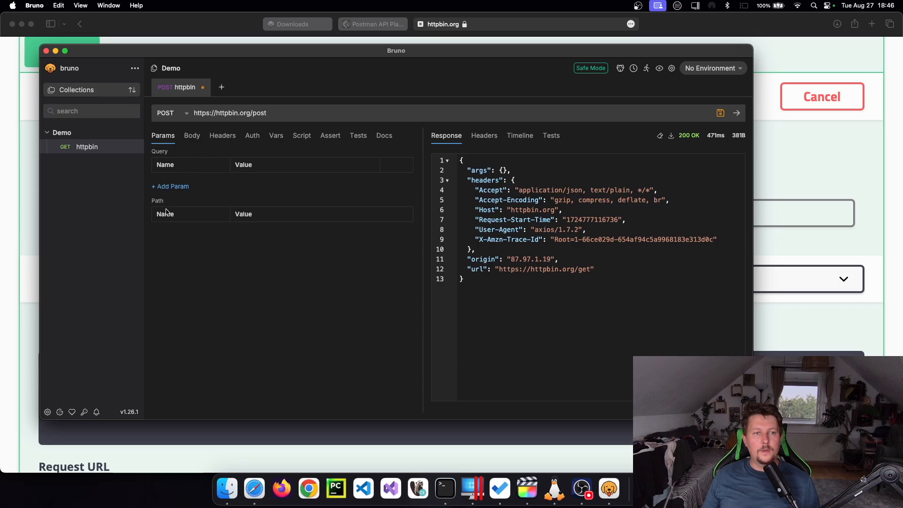
pyautogui.click(170, 186)
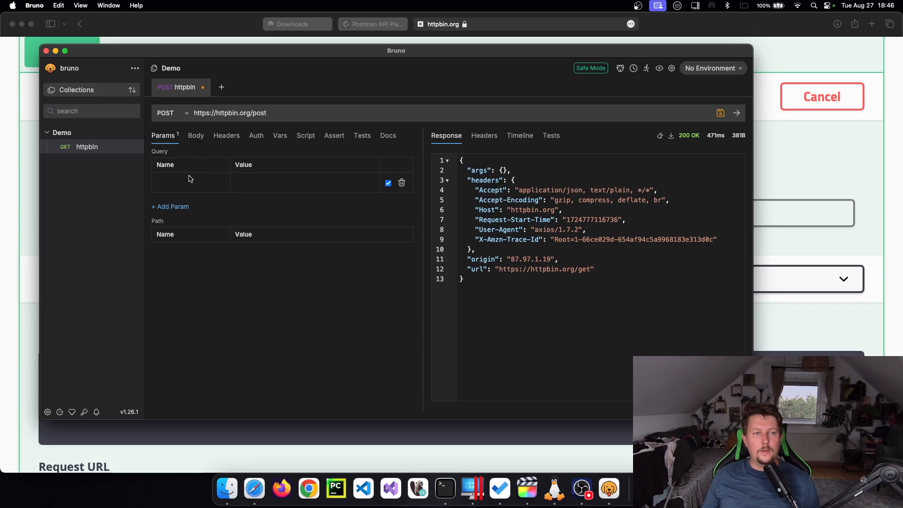
pyautogui.write('name')
pyautogui.write('Daniel')
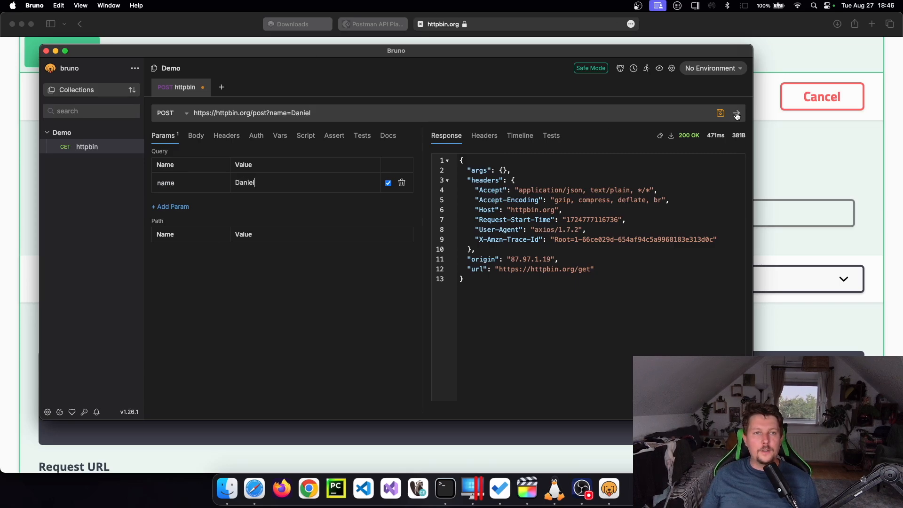
pyautogui.click(735, 112)
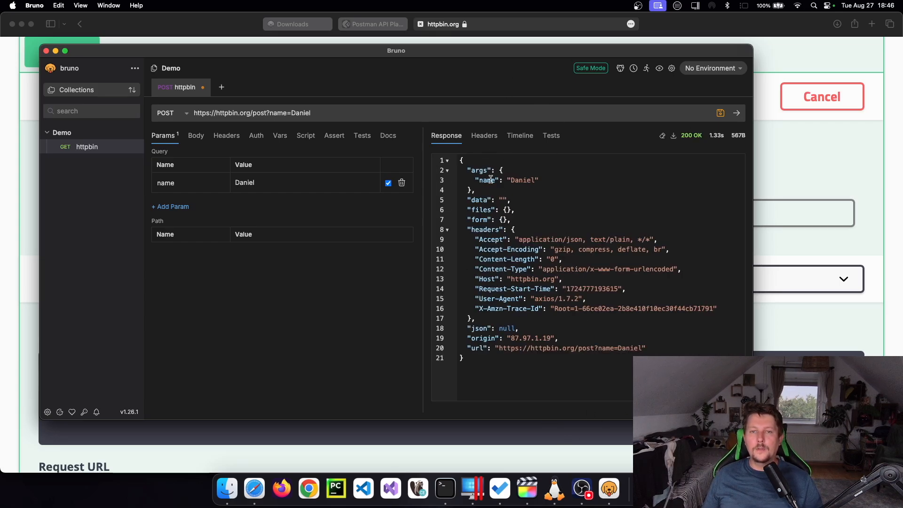
pyautogui.moveTo(472, 170); pyautogui.dragTo(472, 190)
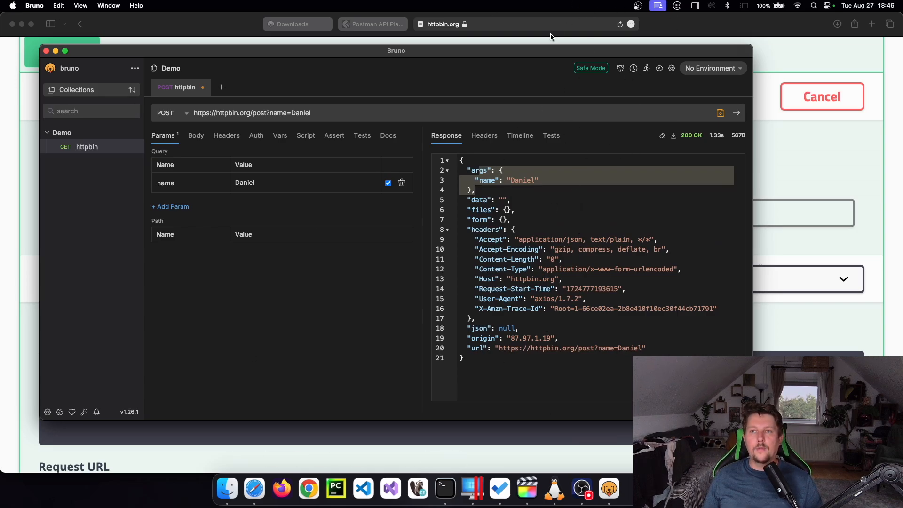
pyautogui.click(712, 68)
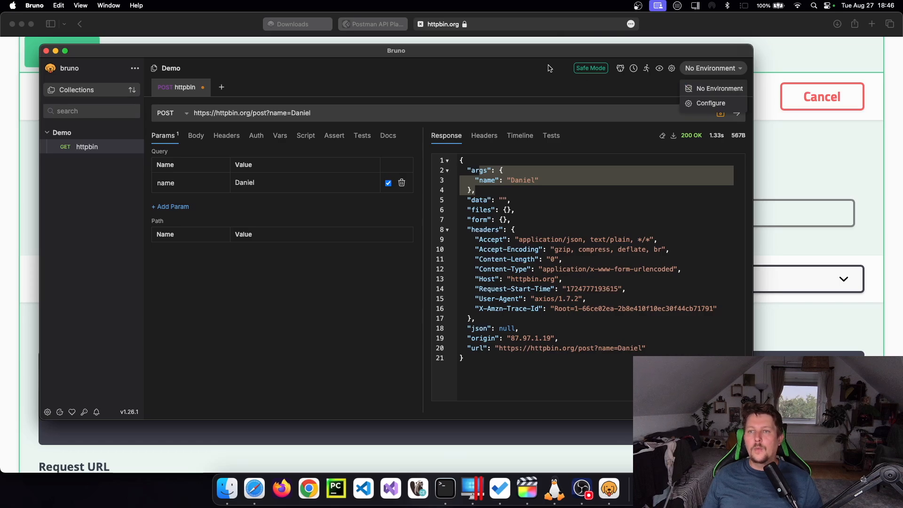
pyautogui.click(590, 68)
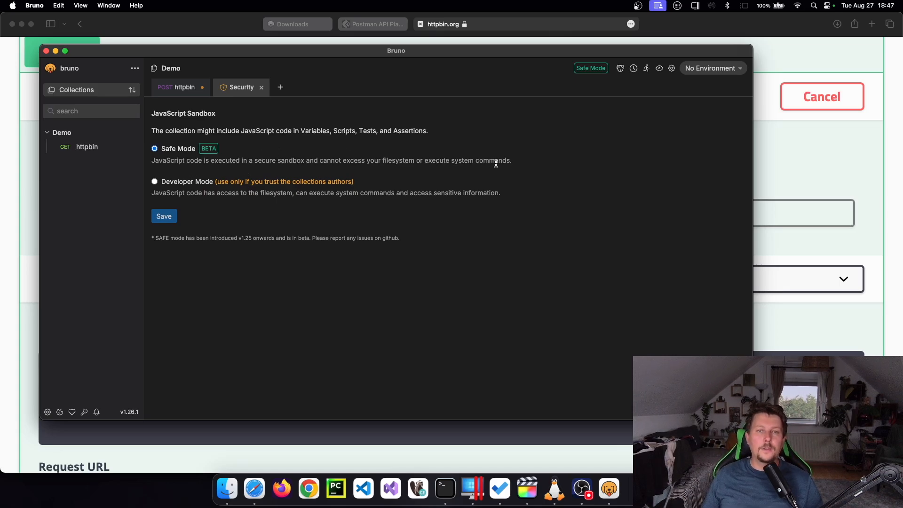
pyautogui.moveTo(347, 158)
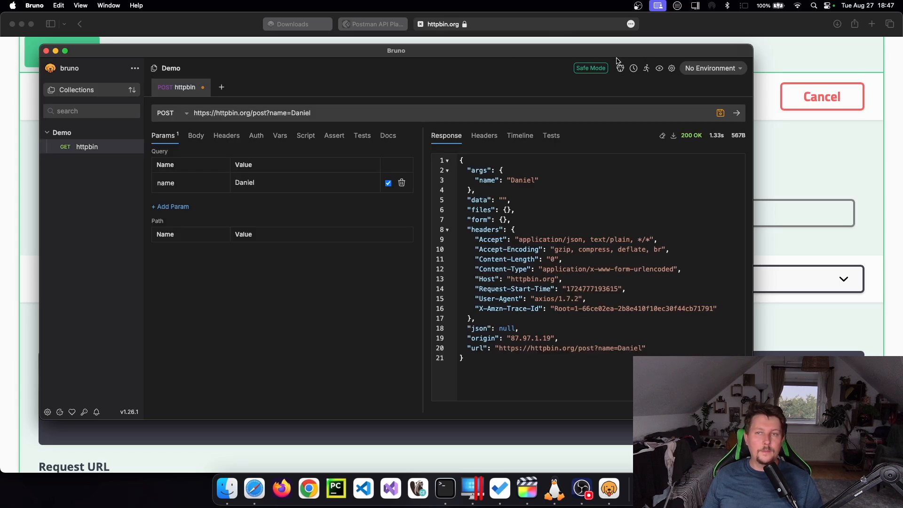
# - Add a new environment named 'demo' to the Demo collection and return to the home screen
pyautogui.click(712, 68)
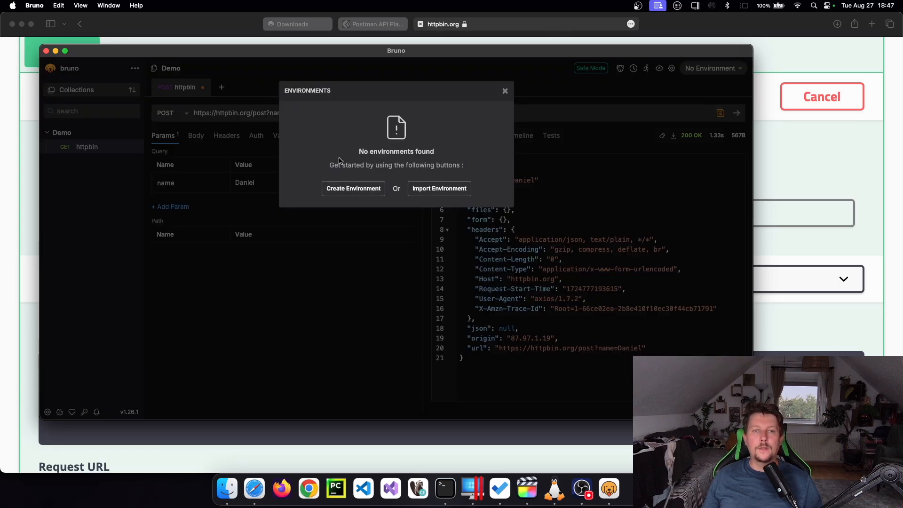
pyautogui.click(353, 188)
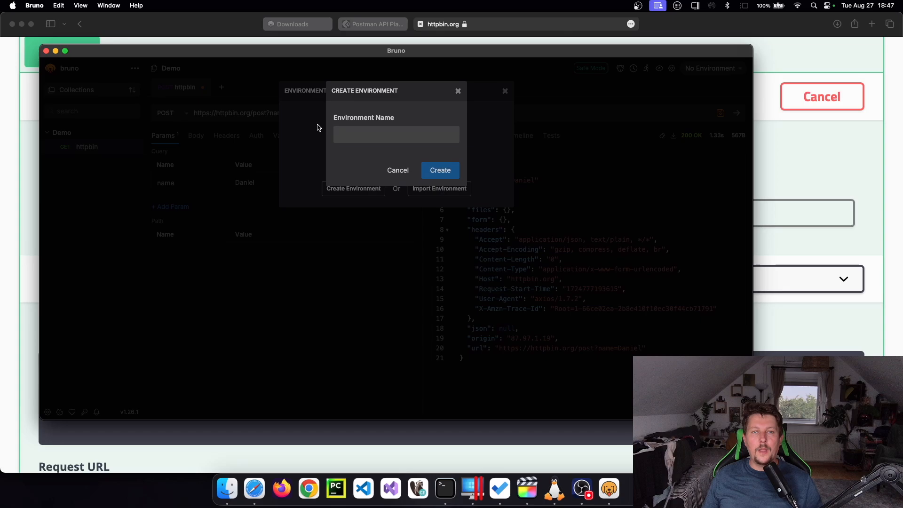
pyautogui.write('d')
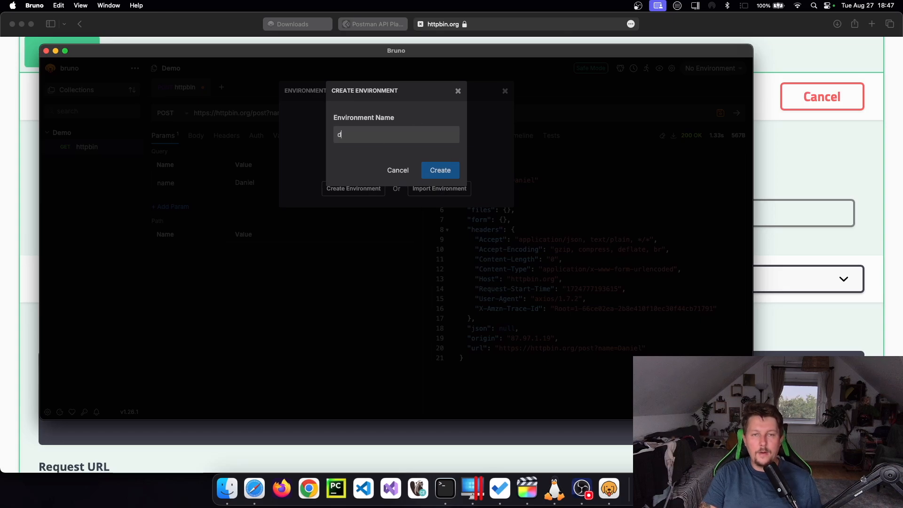
pyautogui.click(439, 170)
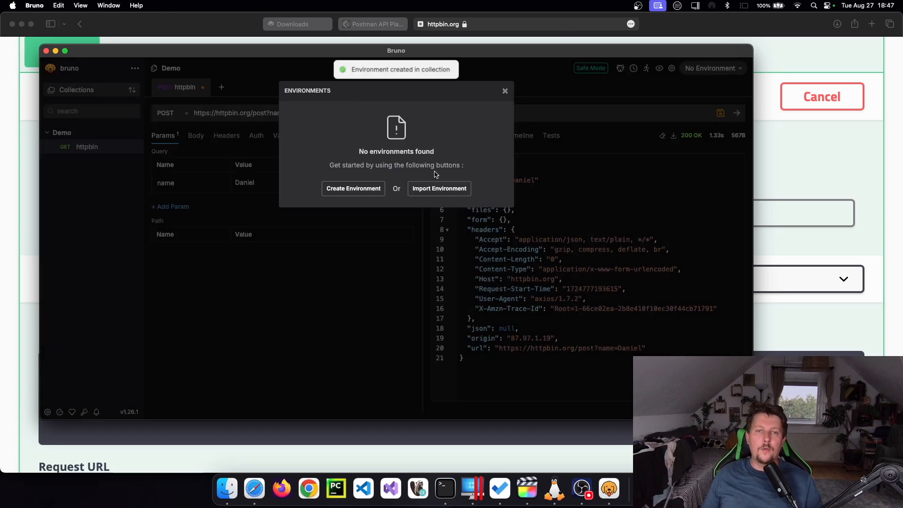
pyautogui.click(353, 188)
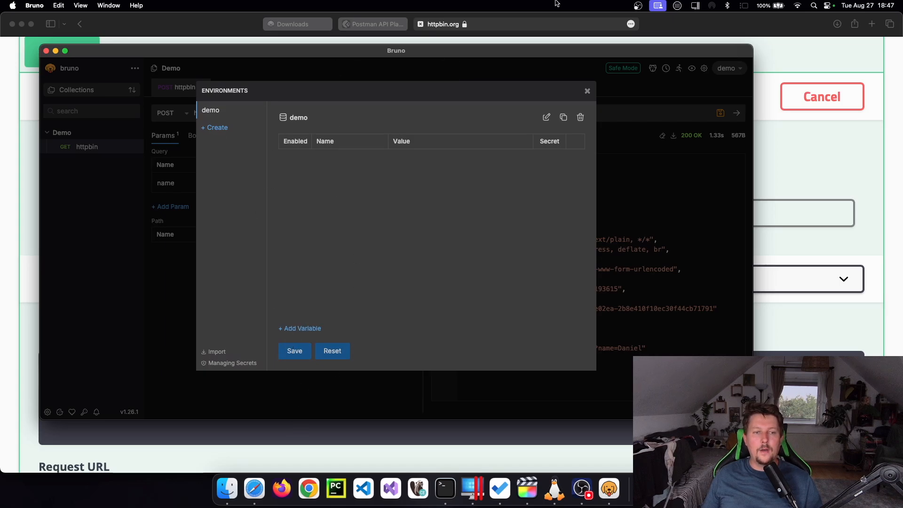
pyautogui.click(586, 92)
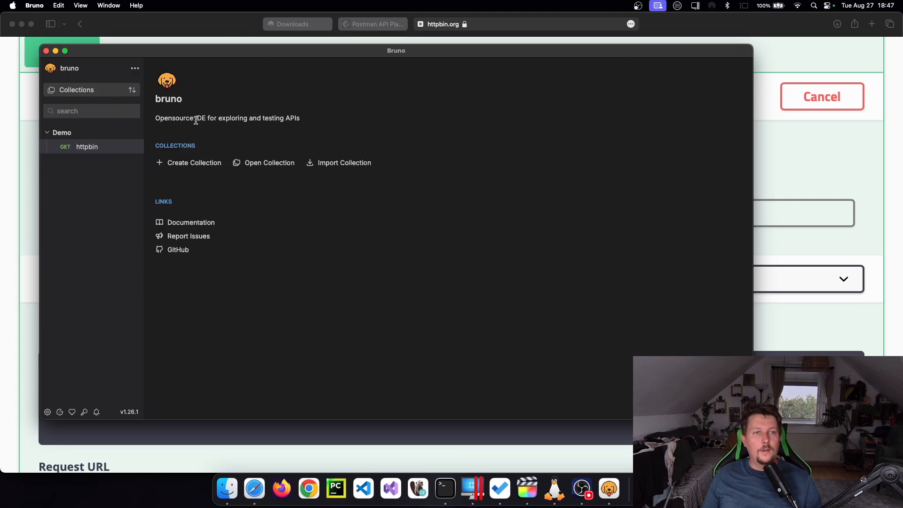
pyautogui.moveTo(186, 119); pyautogui.dragTo(299, 118)
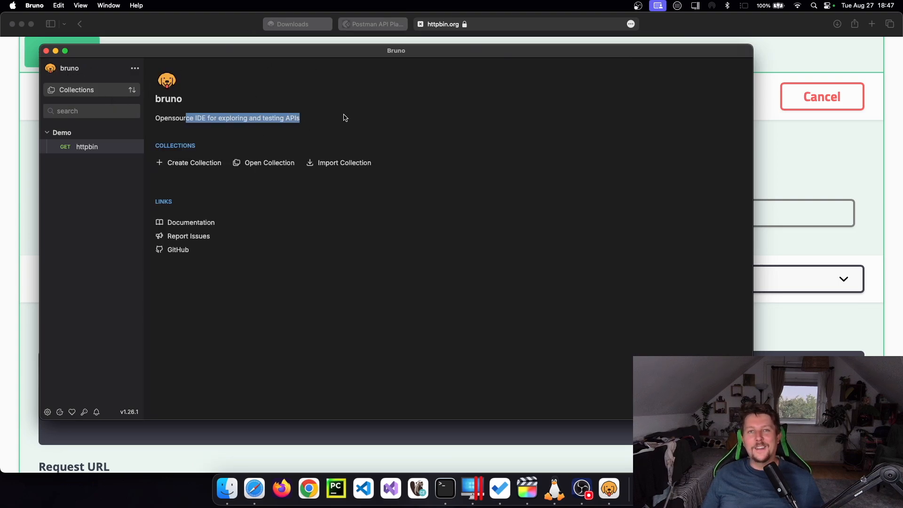